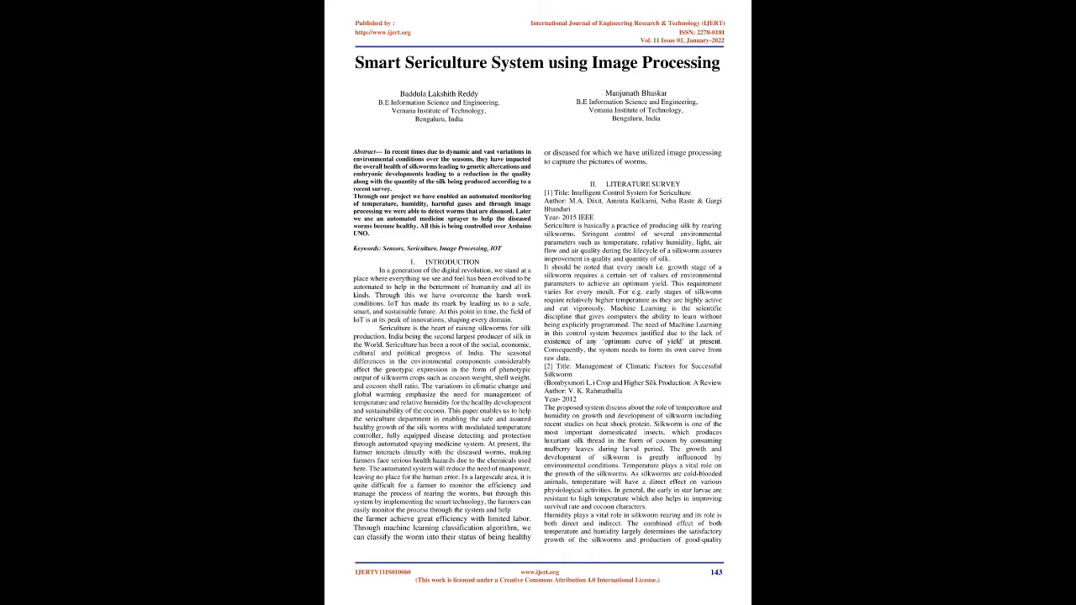
scroll("down", 3)
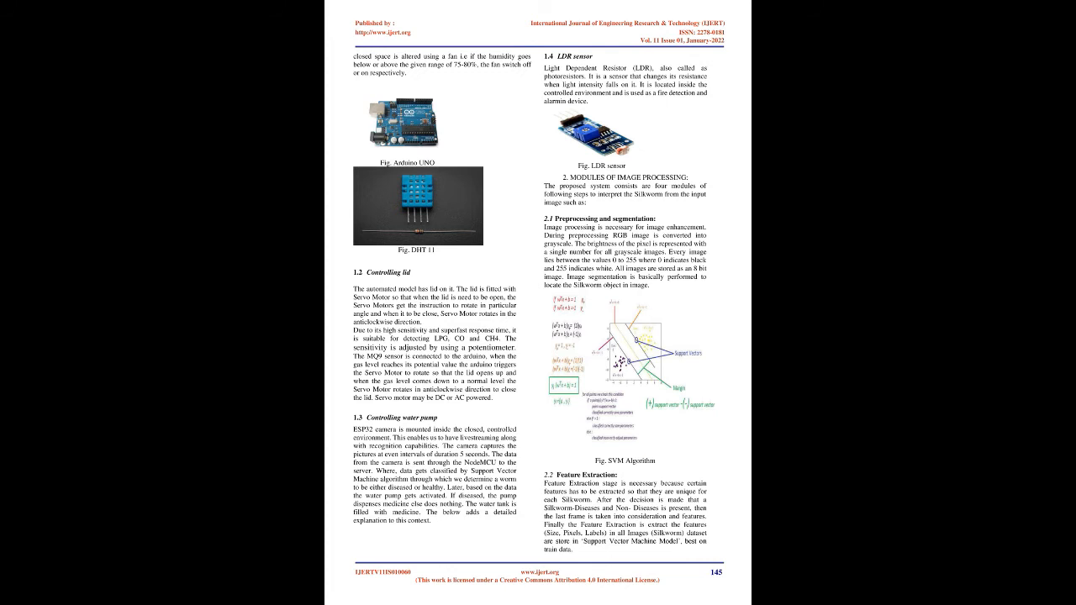
scroll("down", 3)
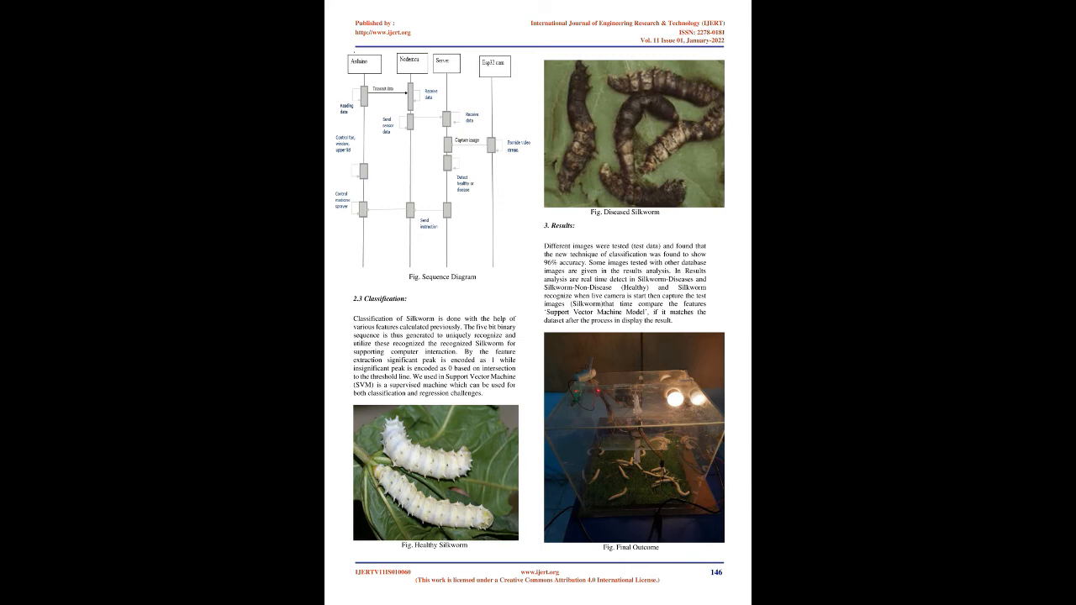
scroll("down", 3)
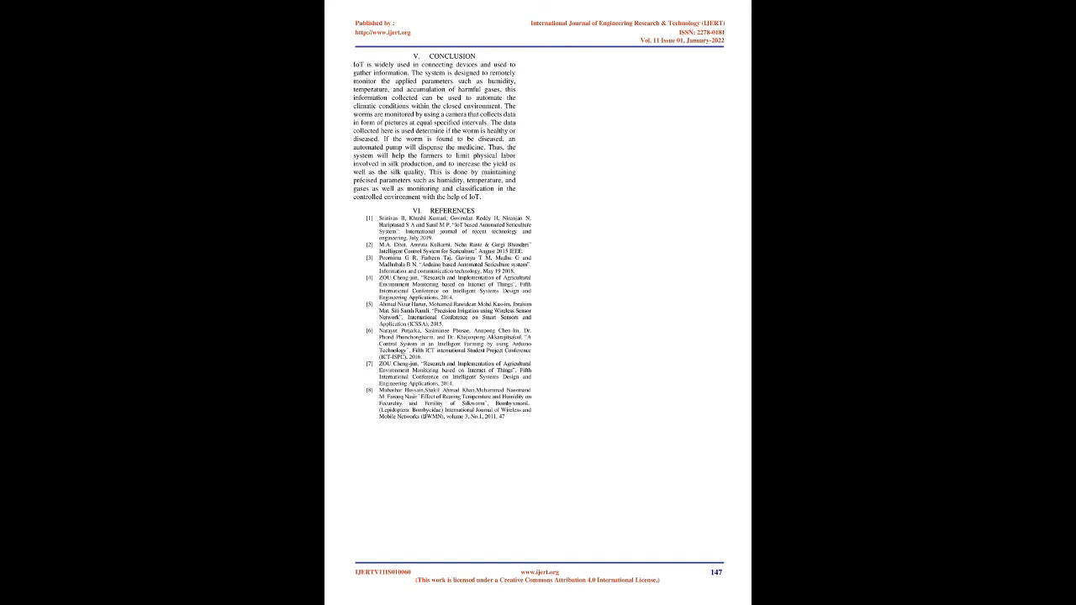